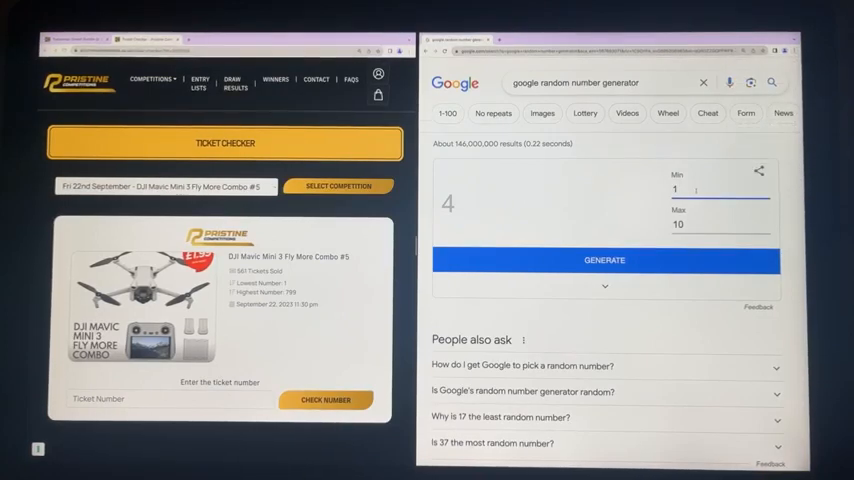
# Set a 10,000,000 maximum and spin Generate ten times for show.
pyautogui.write('10000000')
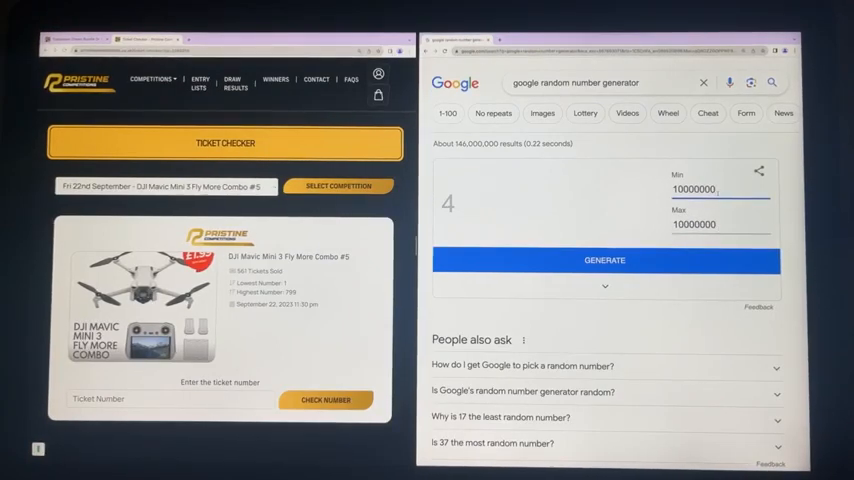
pyautogui.click(604, 260)
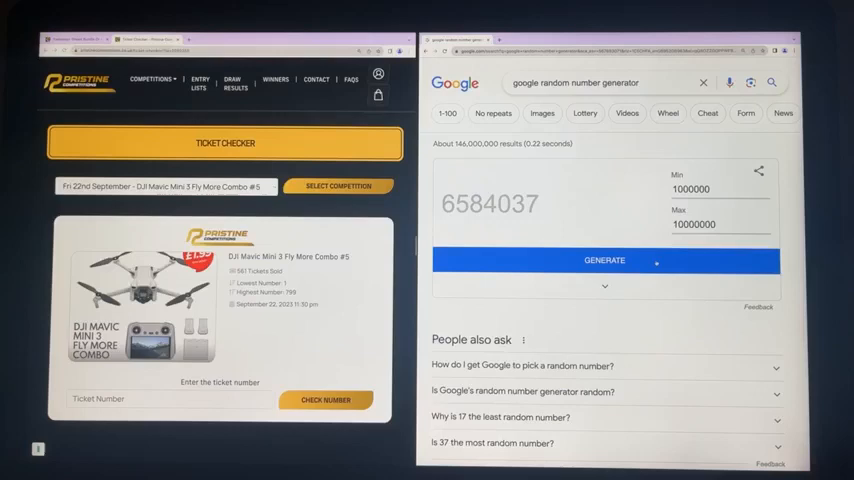
pyautogui.click(604, 260)
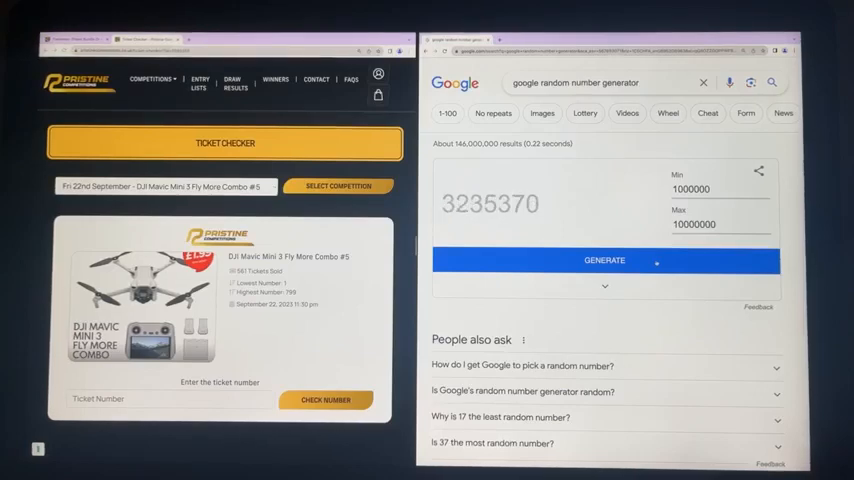
pyautogui.click(604, 260)
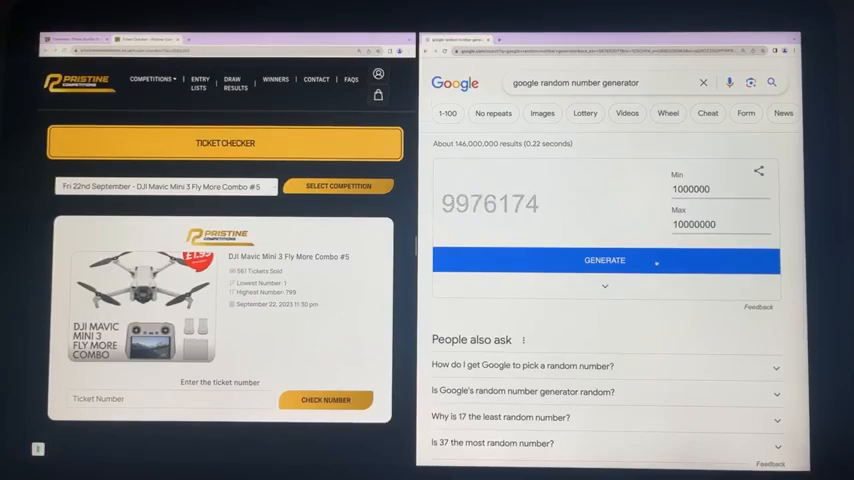
pyautogui.click(604, 260)
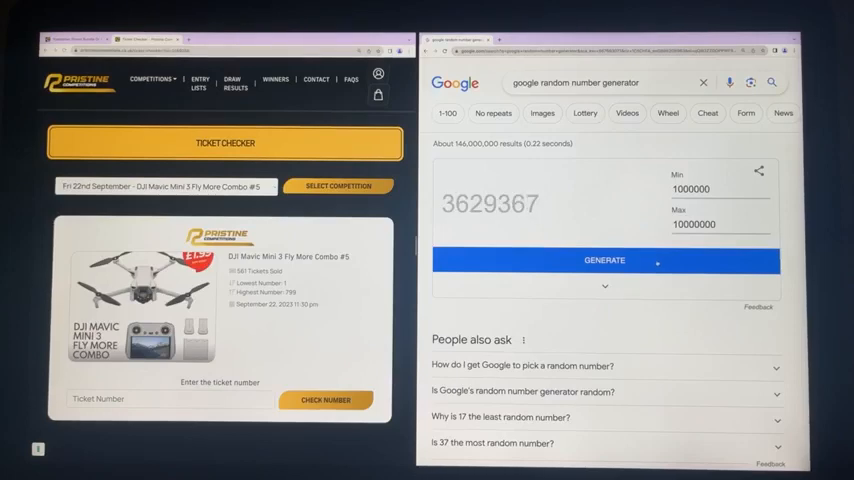
pyautogui.click(604, 260)
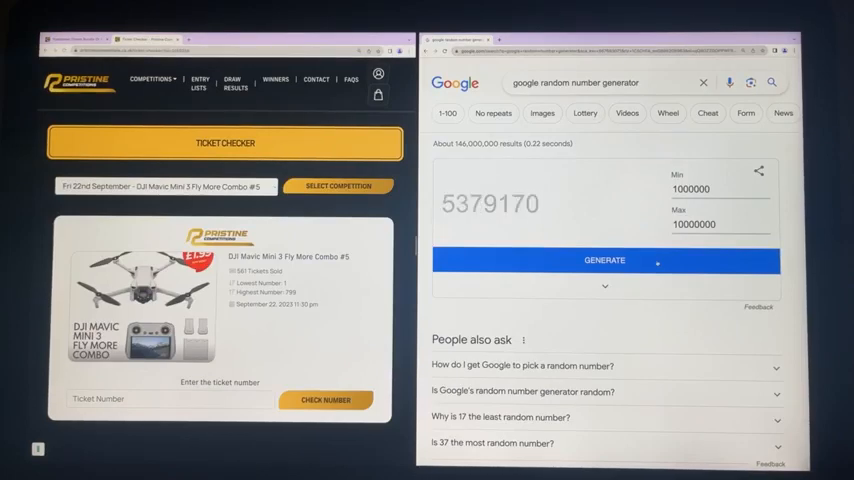
pyautogui.click(604, 260)
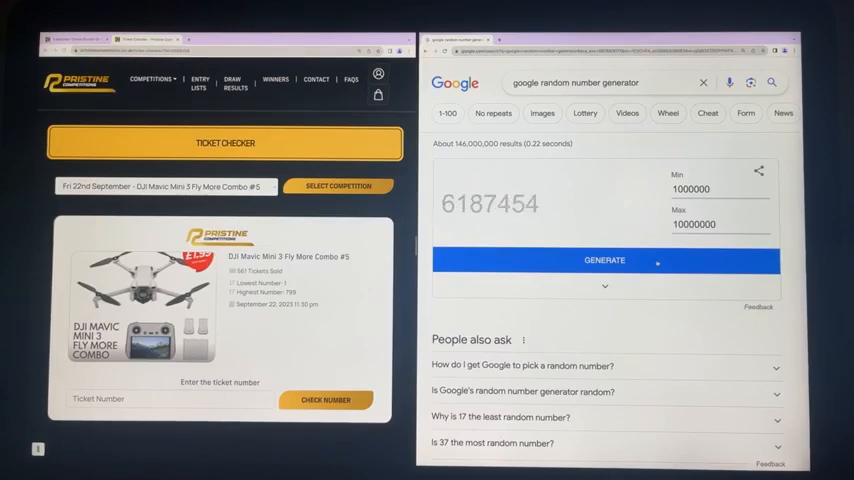
pyautogui.click(604, 260)
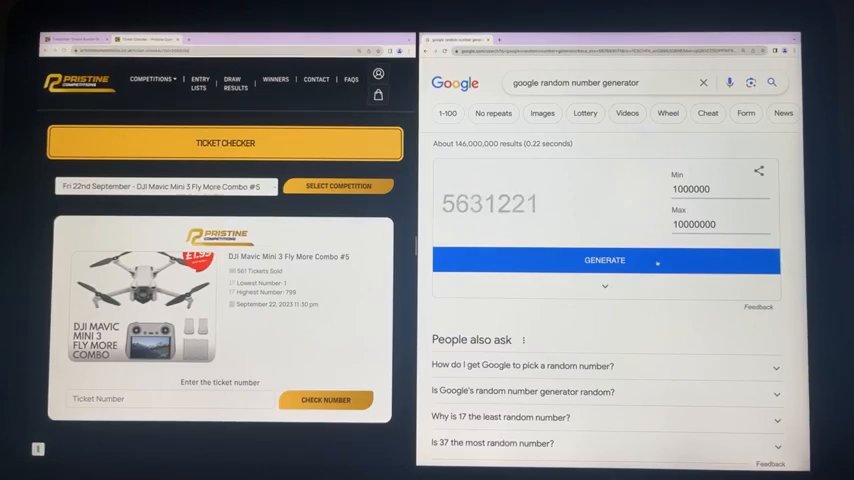
pyautogui.click(604, 260)
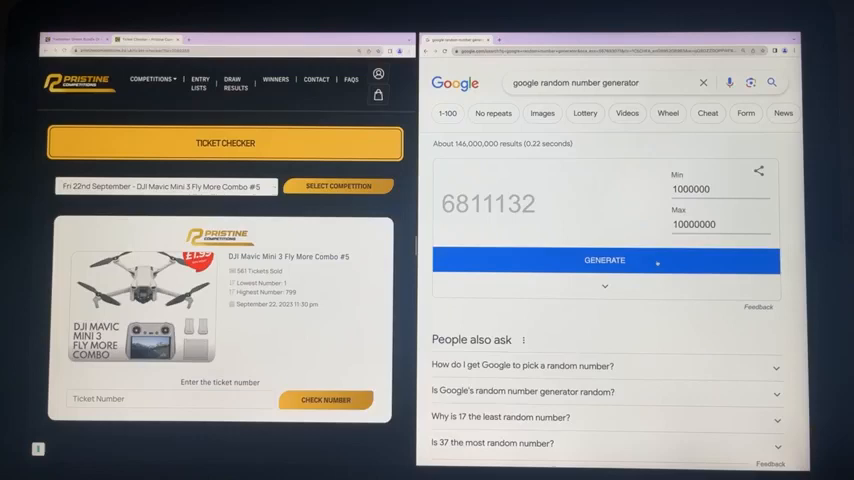
pyautogui.click(604, 260)
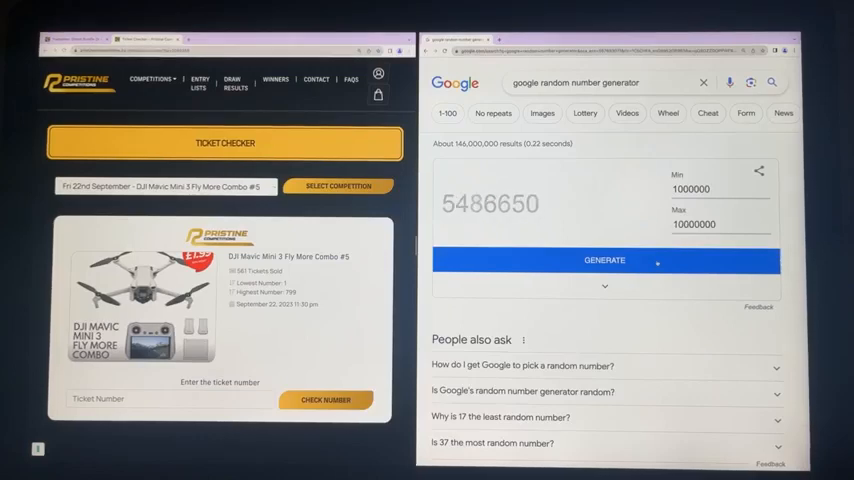
pyautogui.click(604, 260)
pyautogui.write('1')
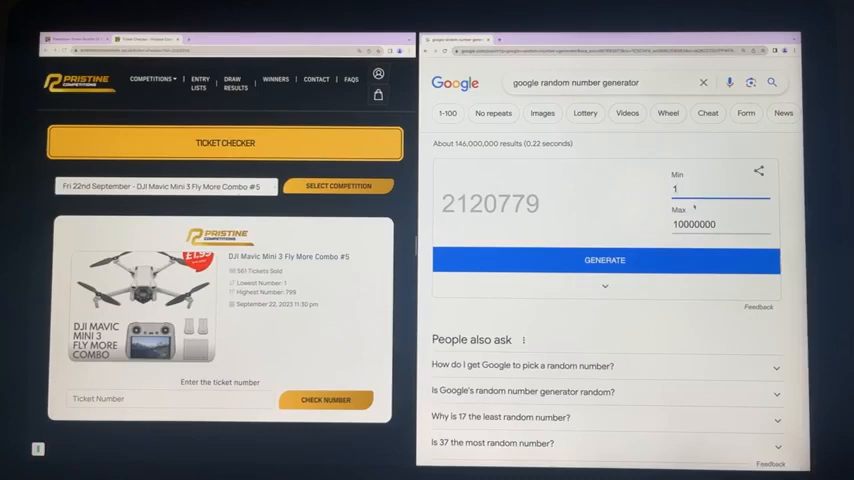
# Set the range to 1–799 and draw ticket number 490.
pyautogui.write('79')
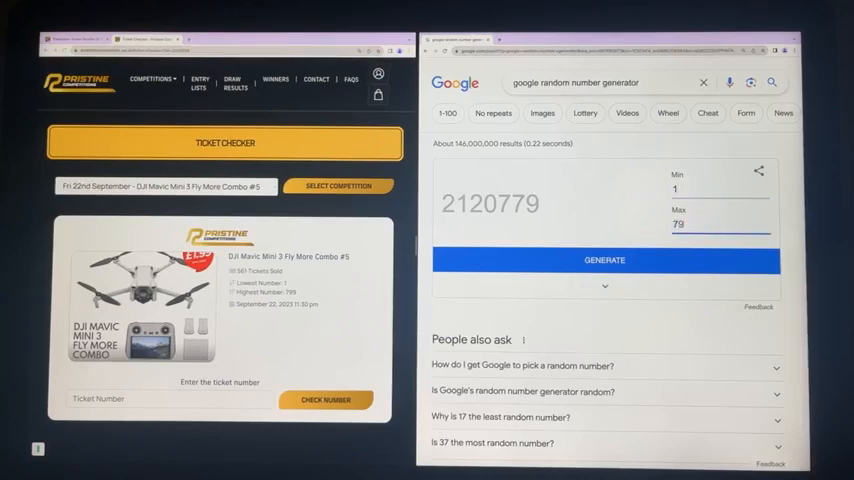
pyautogui.write('9')
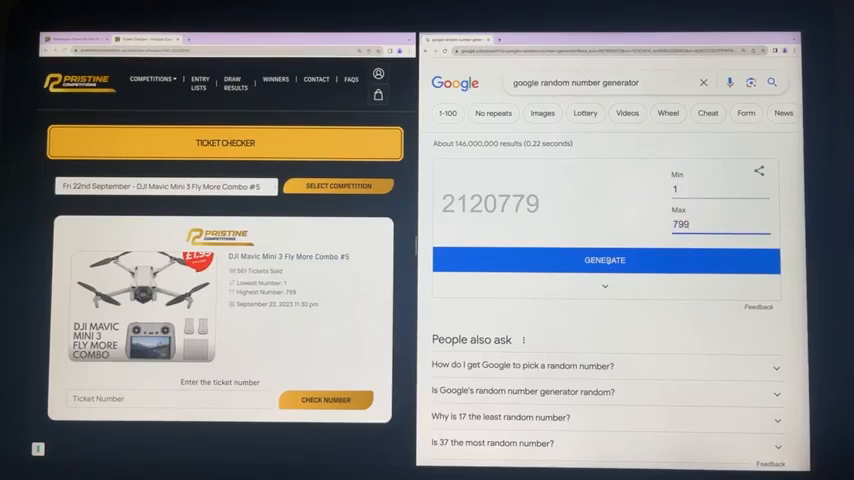
pyautogui.click(604, 260)
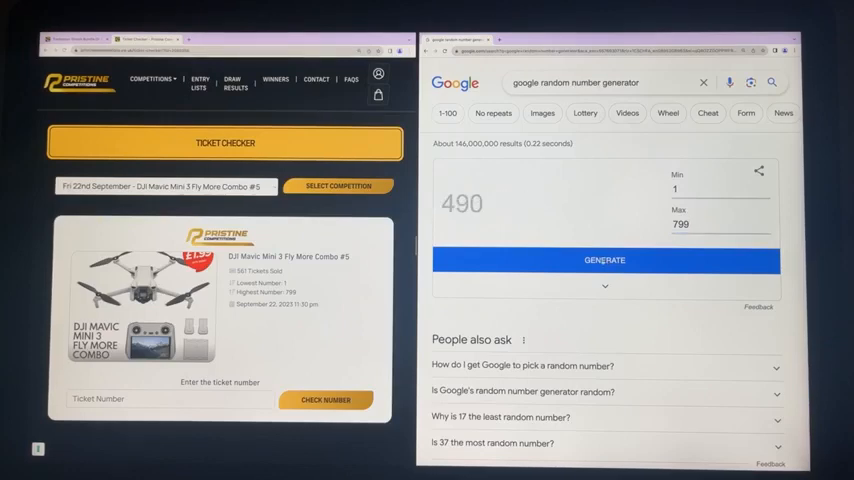
pyautogui.click(169, 398)
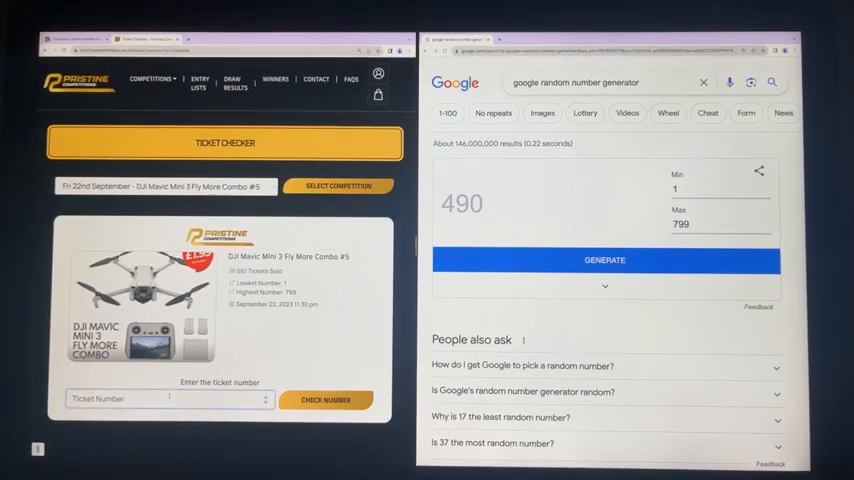
# Check ticket 490, found unsold, then redraw and enter ticket 416.
pyautogui.click(326, 399)
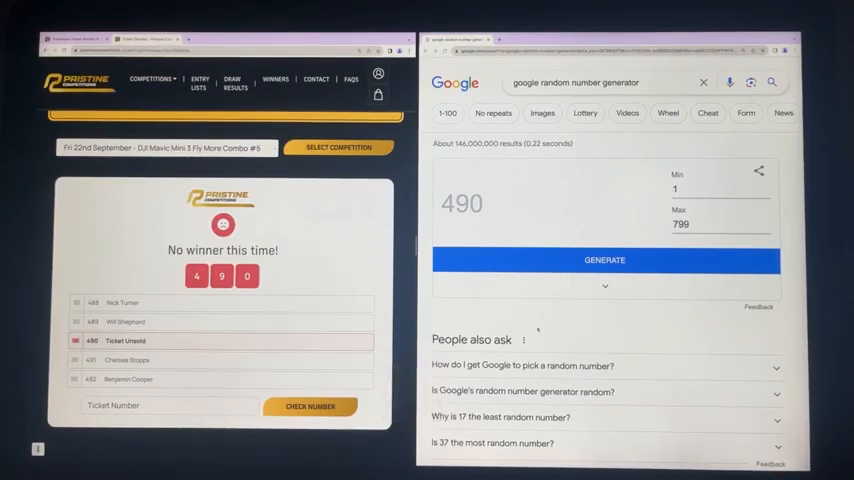
pyautogui.click(604, 260)
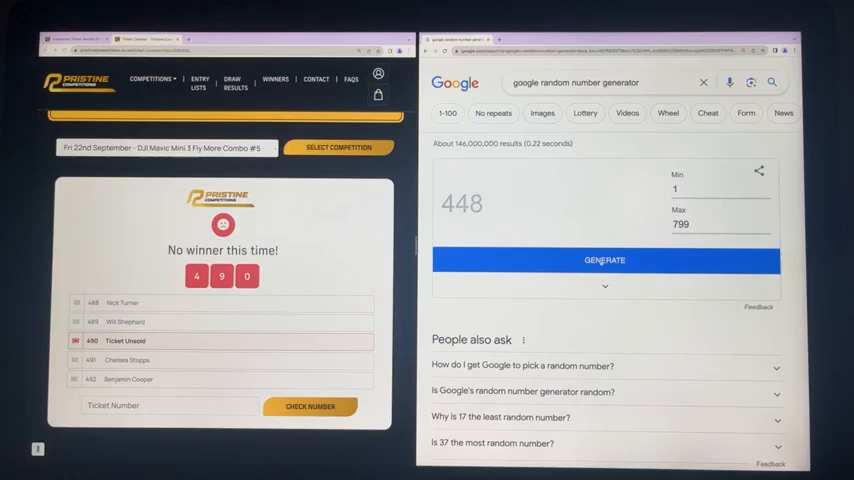
pyautogui.click(604, 260)
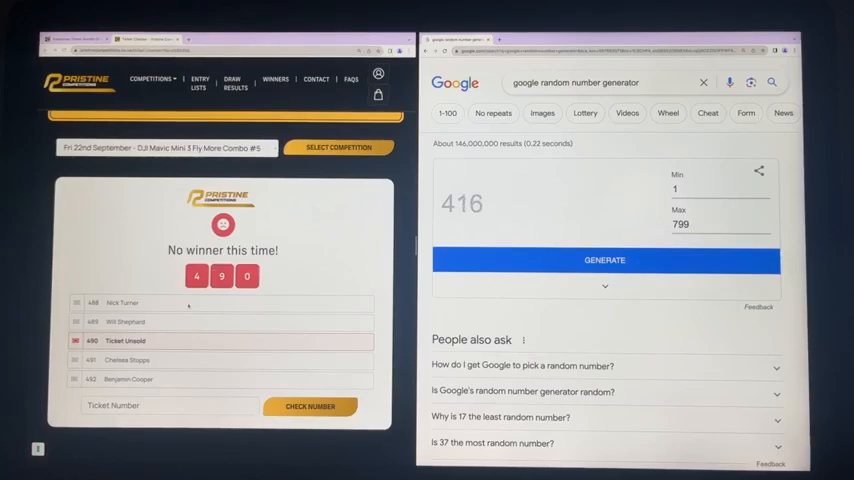
pyautogui.click(165, 405)
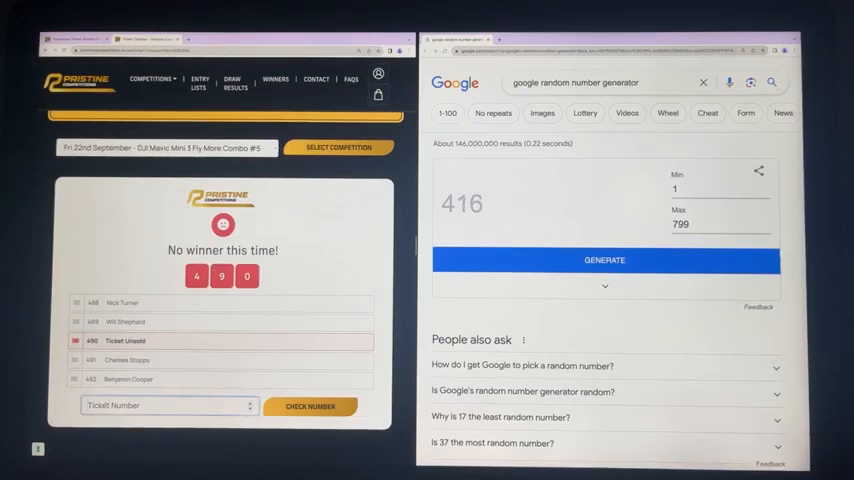
pyautogui.write('416')
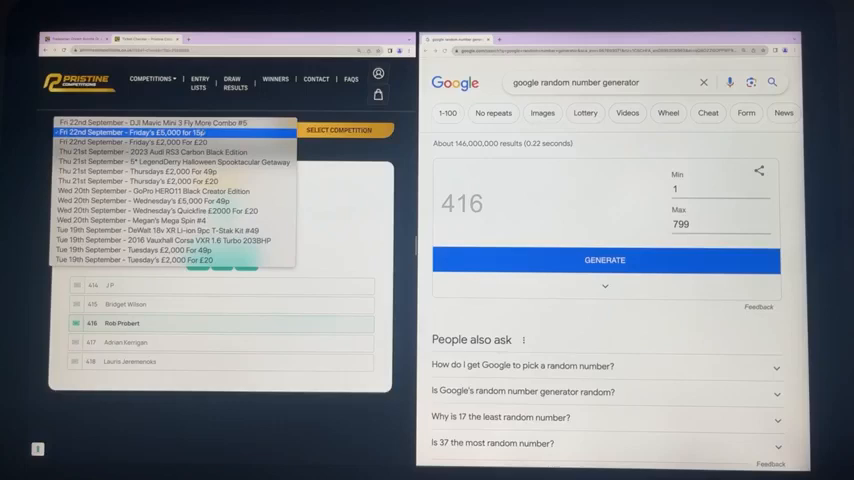
# Select Friday's £2,000 For £20 competition and spin Generate seven times on a large range.
pyautogui.click(170, 142)
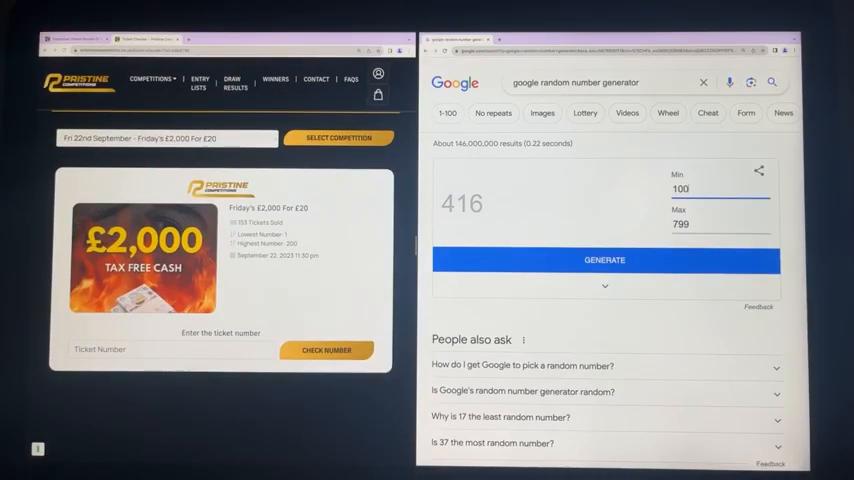
pyautogui.write('10000000')
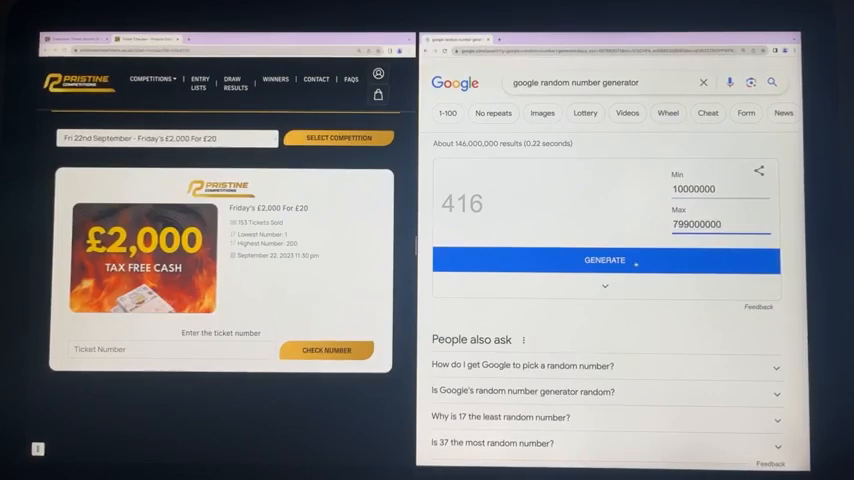
pyautogui.click(604, 260)
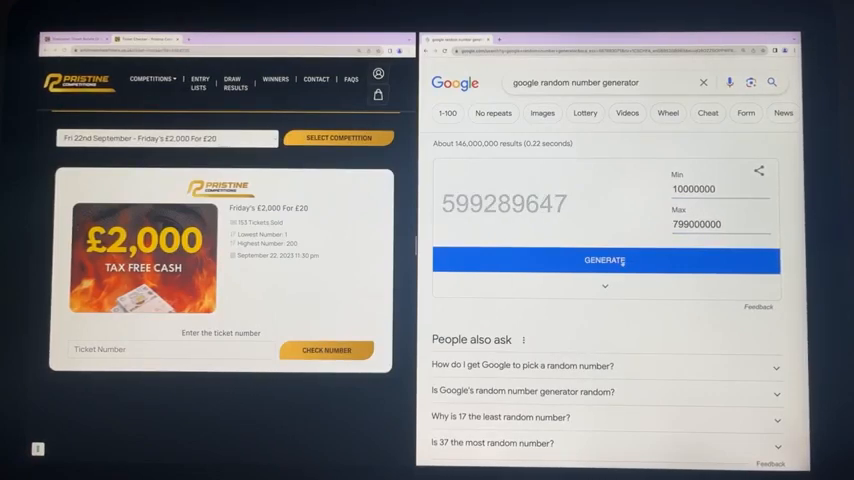
pyautogui.click(604, 260)
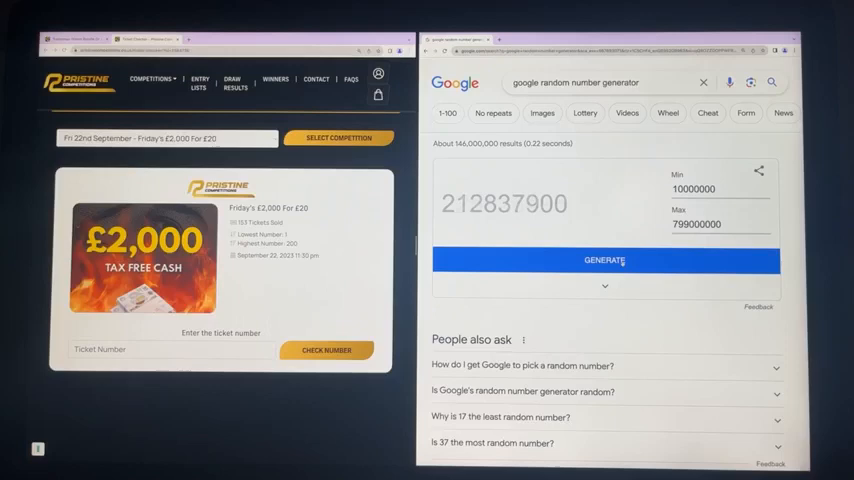
pyautogui.click(604, 260)
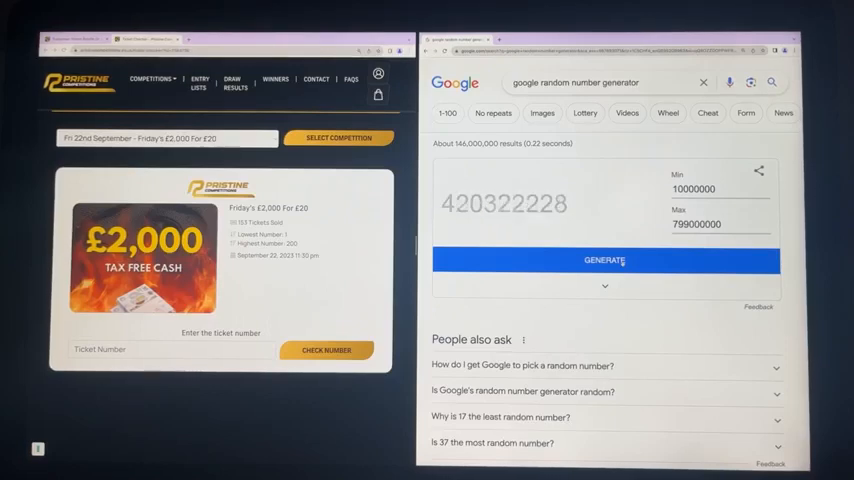
pyautogui.click(604, 260)
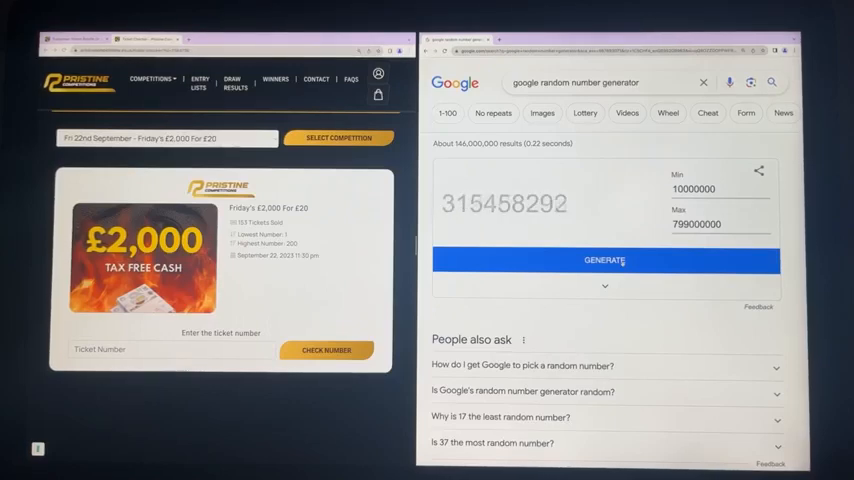
pyautogui.click(604, 260)
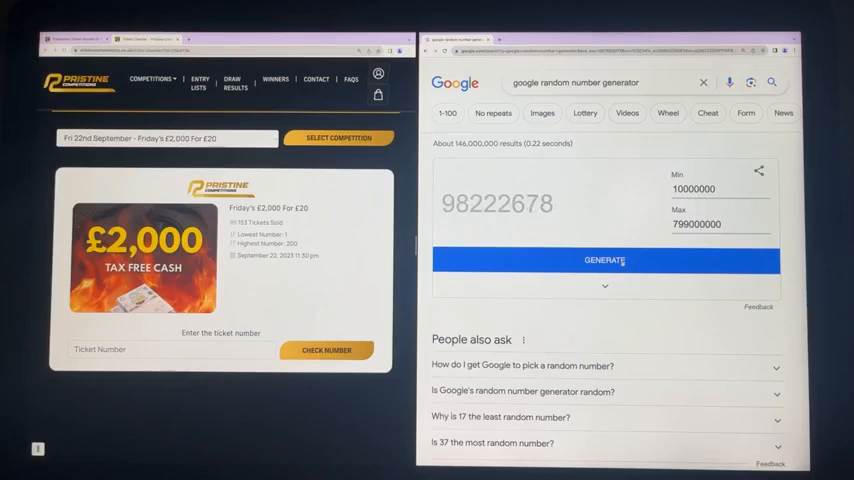
pyautogui.click(604, 260)
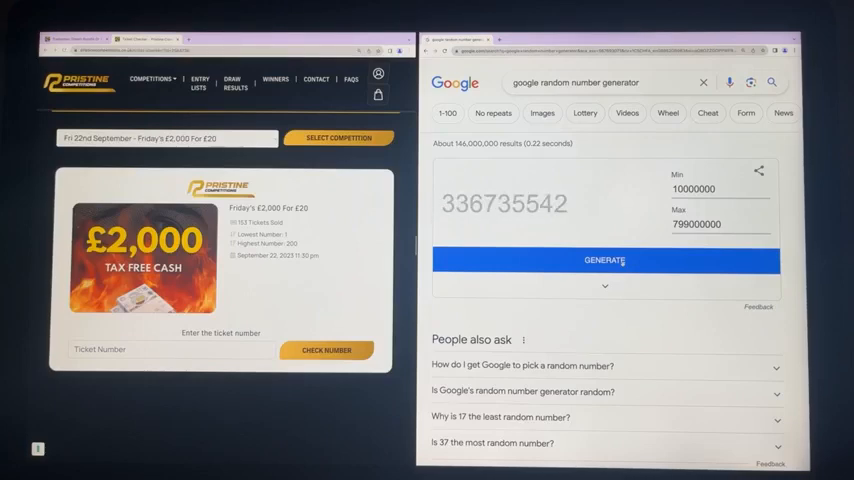
pyautogui.click(604, 260)
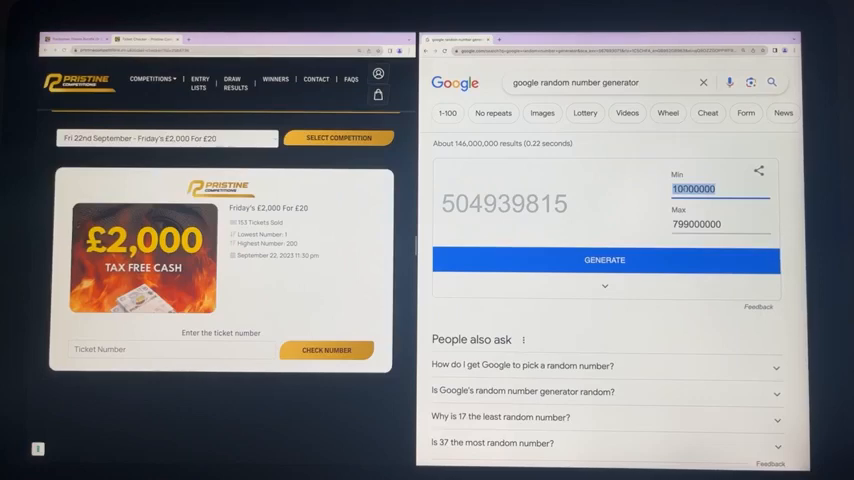
# Set the range to 1–200 and draw ticket number 155.
pyautogui.write('1')
pyautogui.click(721, 224)
pyautogui.write('2')
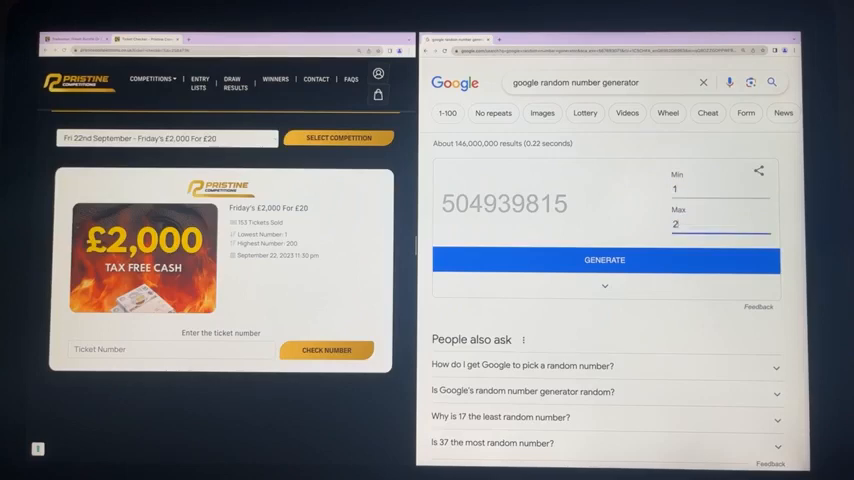
pyautogui.write('00')
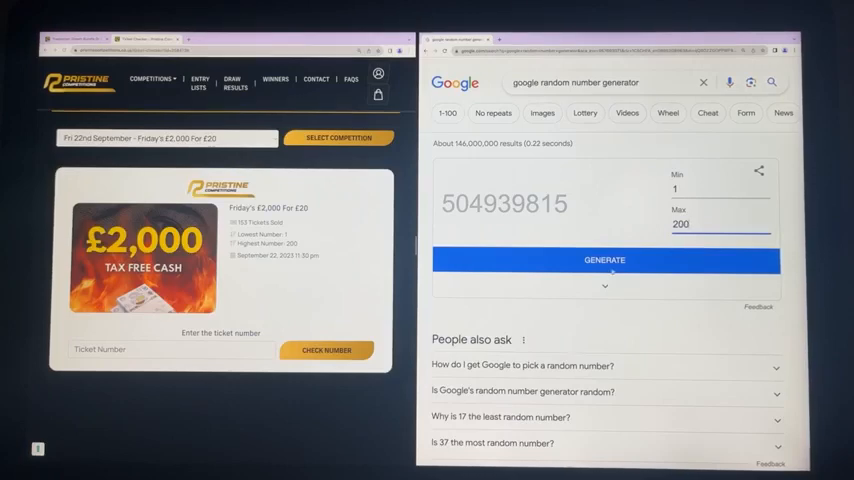
pyautogui.click(604, 260)
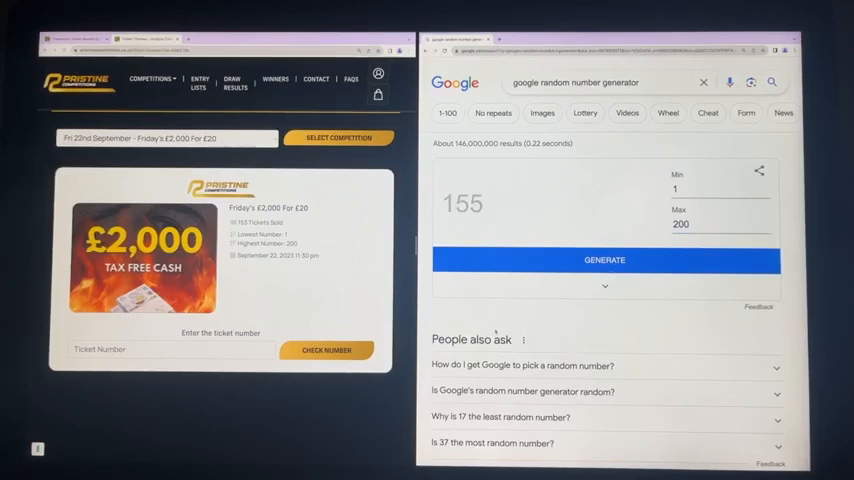
# Enter ticket 155 and check whether it is a winner.
pyautogui.write('15')
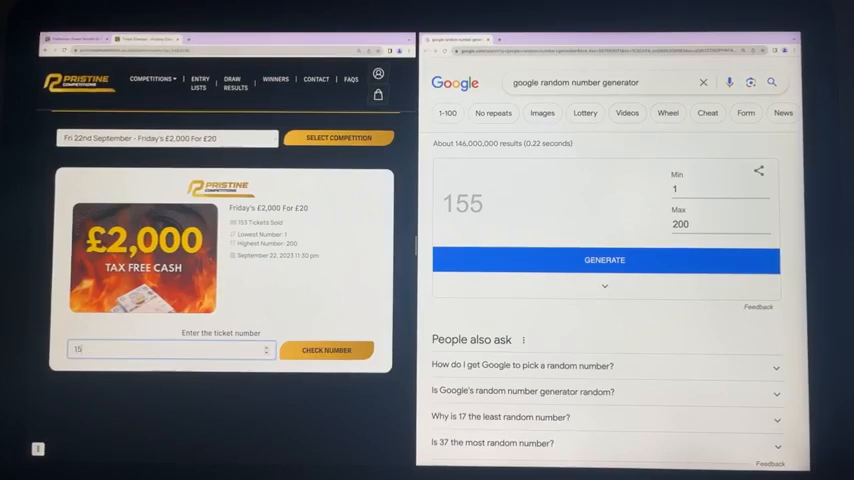
pyautogui.click(325, 350)
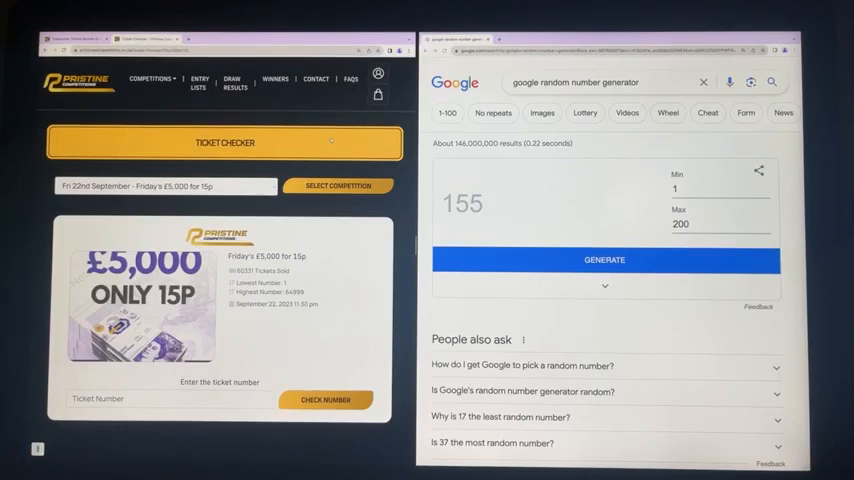
# Spin Generate three times on a large range, then set Max to 64999.
pyautogui.scroll(-3)
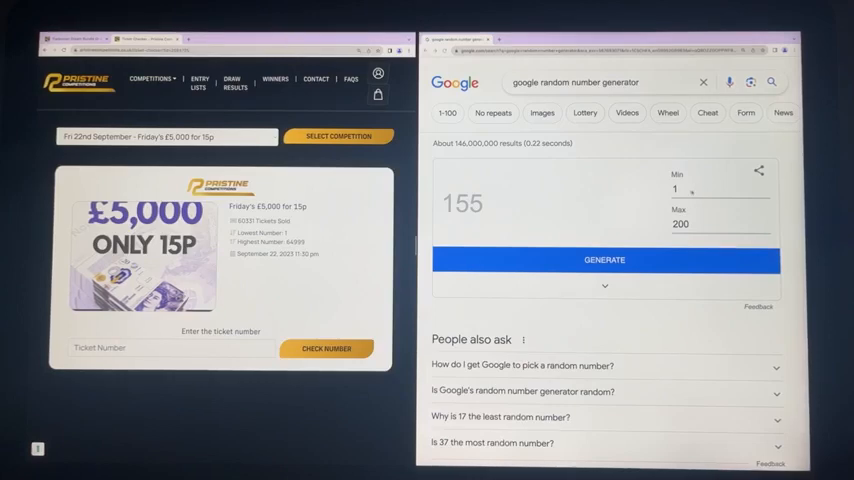
pyautogui.write('10000000')
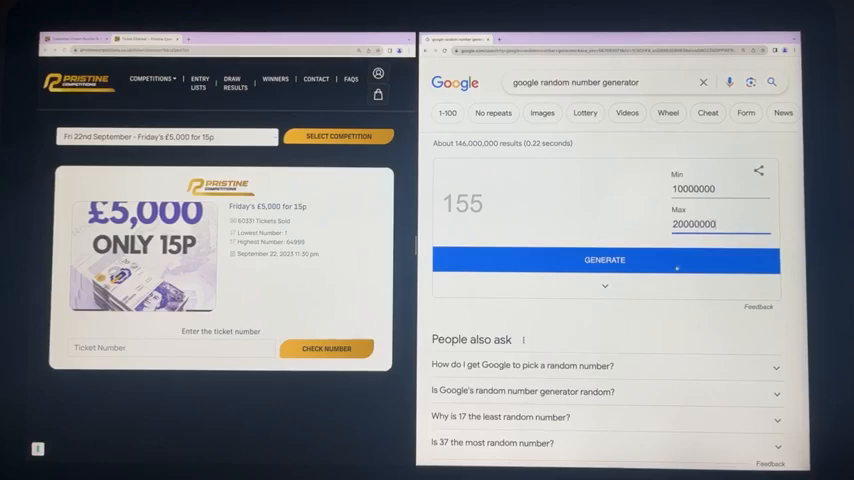
pyautogui.click(604, 259)
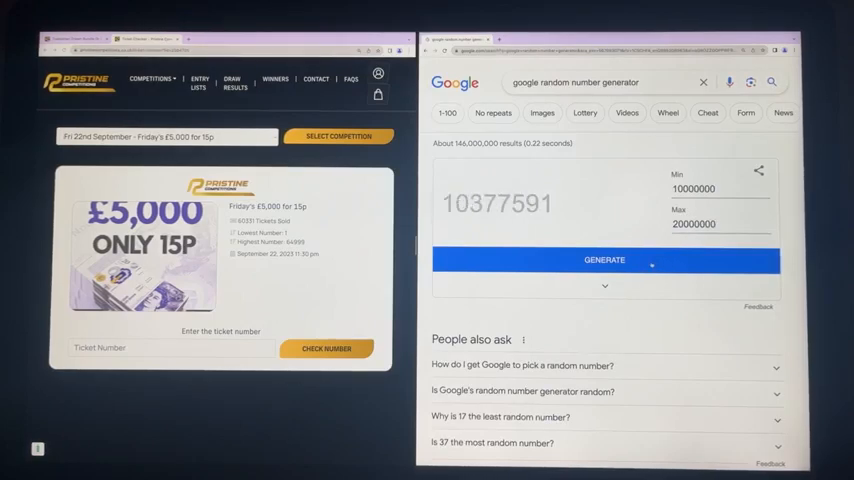
pyautogui.click(604, 259)
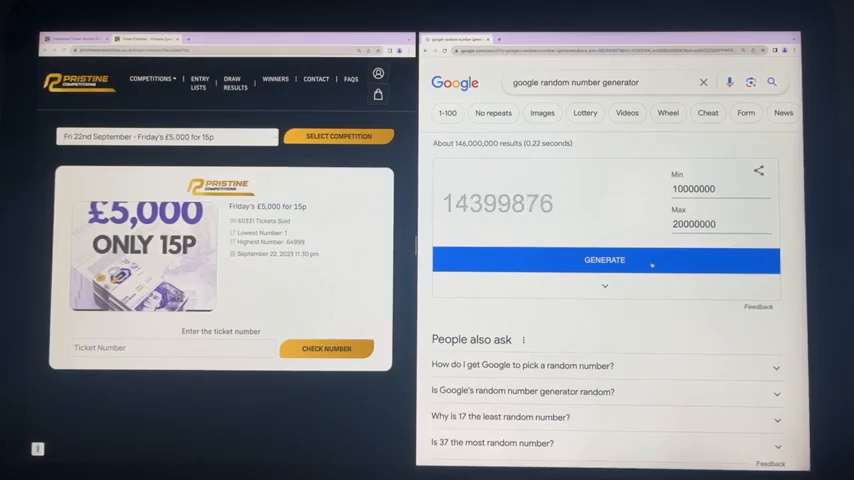
pyautogui.click(604, 260)
pyautogui.write('1')
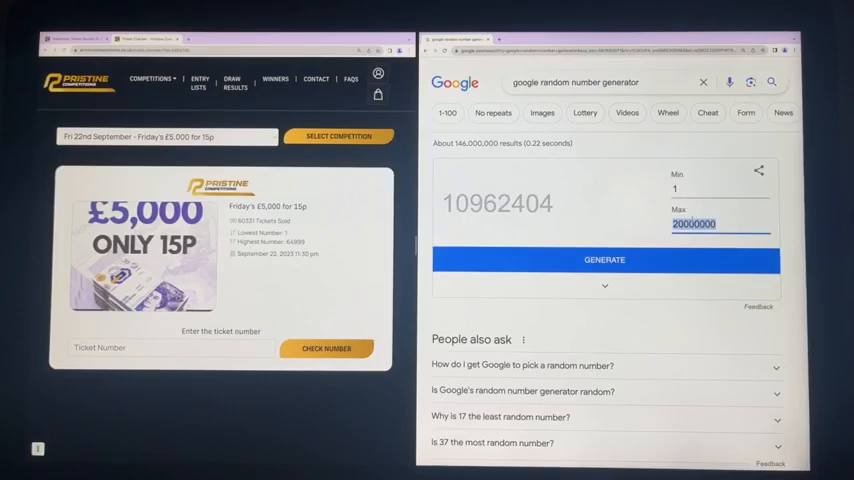
pyautogui.write('64999')
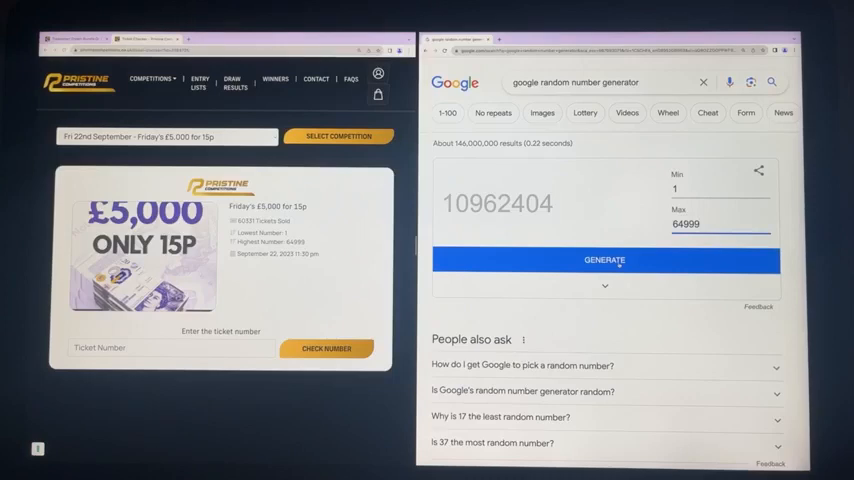
# Draw ticket 26919 on the 1–64,999 range and enter it as the ticket number.
pyautogui.click(604, 260)
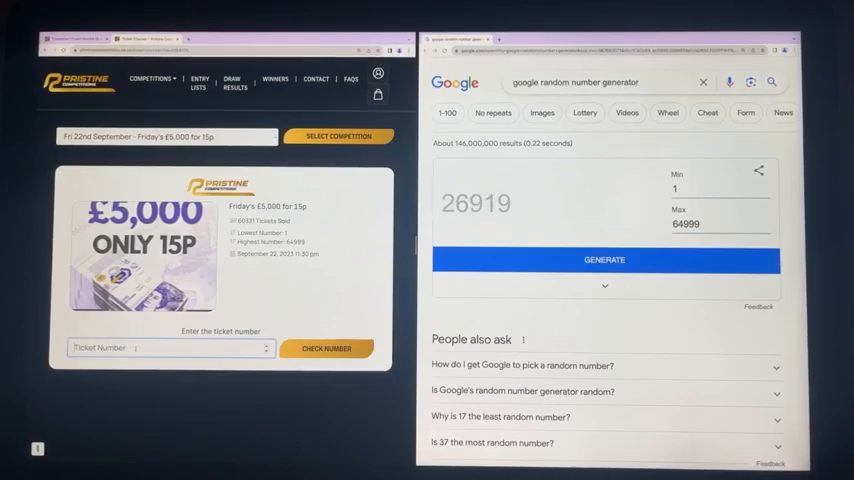
pyautogui.write('2691')
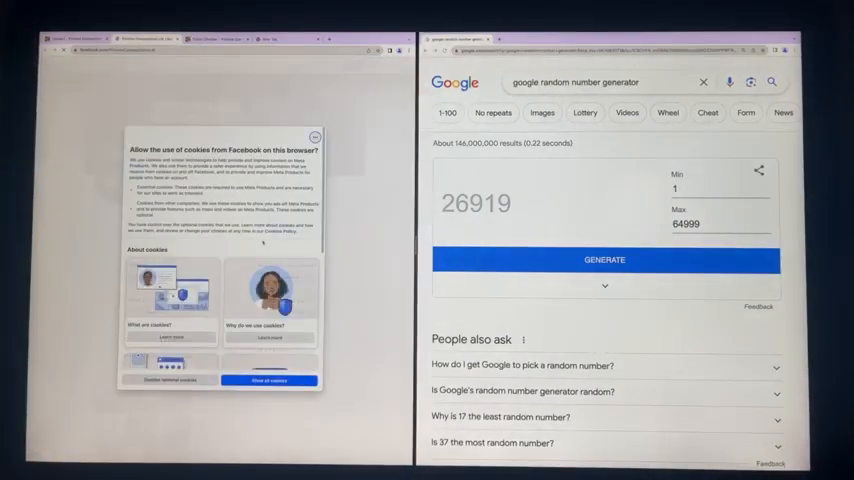
# Return from Facebook to the homepage and scroll to the Tradesman Dream Bundle.
pyautogui.click(270, 380)
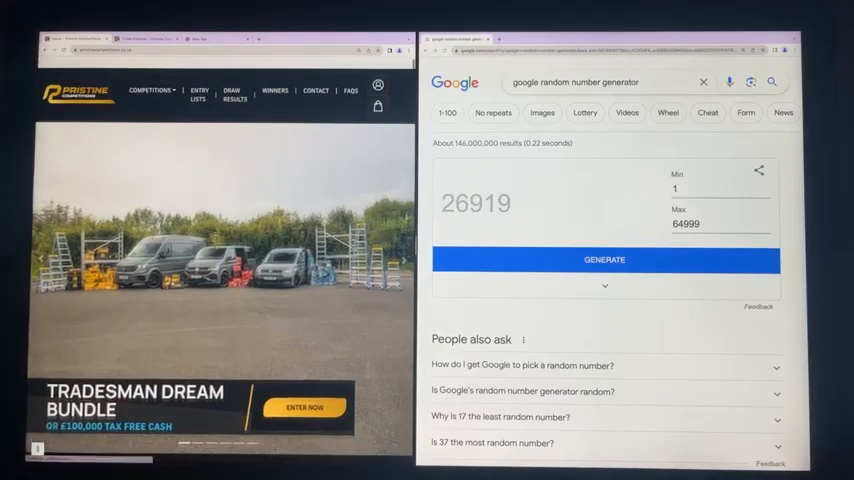
pyautogui.scroll(-3)
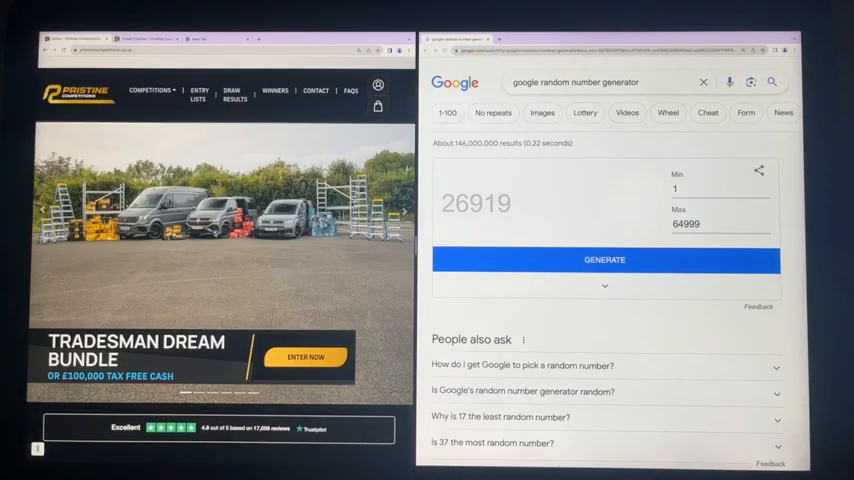